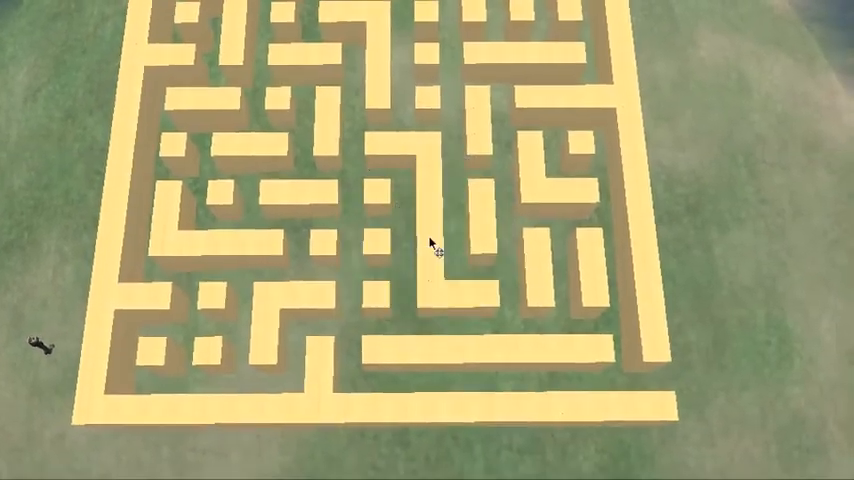
- Export the selected maze build as maze.xml in the Maze folder, overwriting the existing copy
{"action": "right_click", "coordinate": [430, 244]}
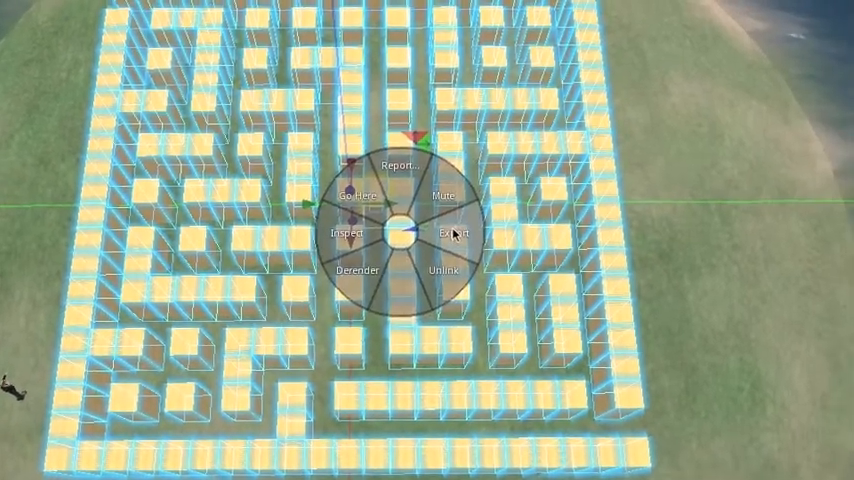
{"action": "left_click", "coordinate": [452, 232]}
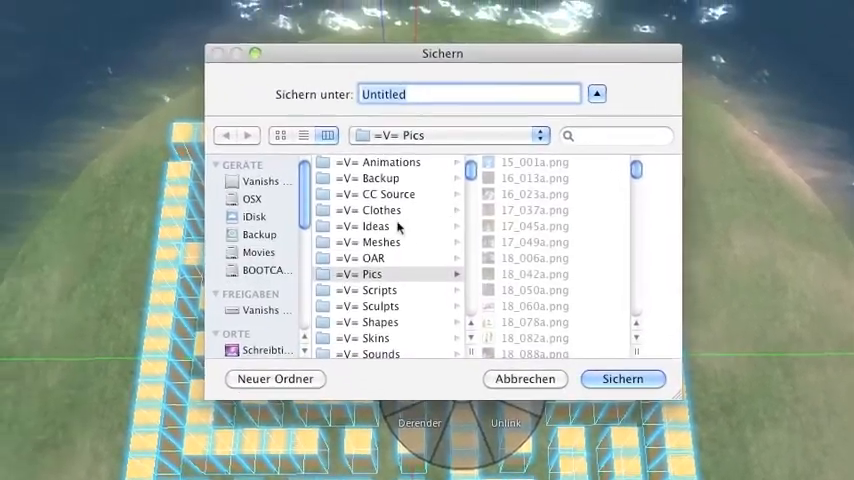
{"action": "left_click", "coordinate": [380, 178]}
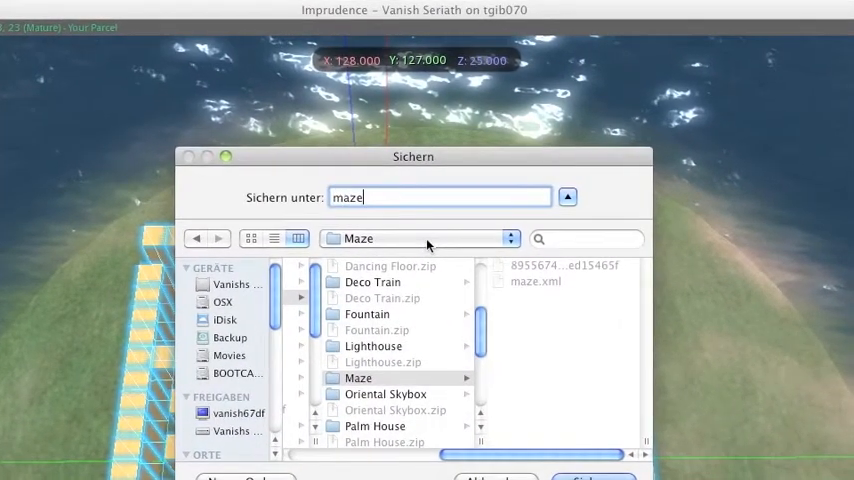
{"action": "type", "text": ".xml"}
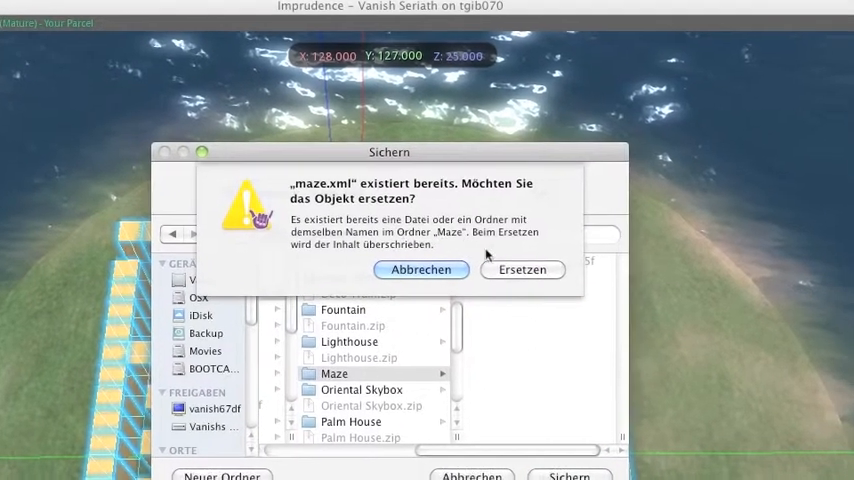
{"action": "left_click", "coordinate": [522, 268]}
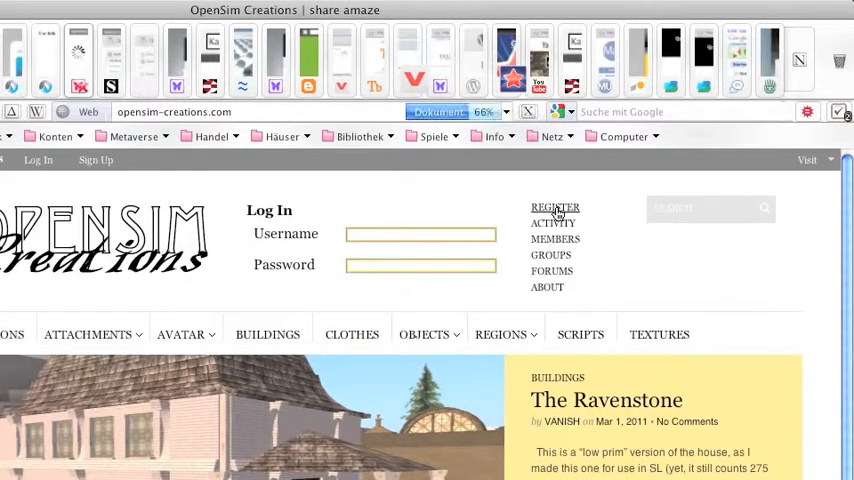
- Register a new account with username, e-mail, password and full name, then submit the sign-up
{"action": "left_click", "coordinate": [556, 208]}
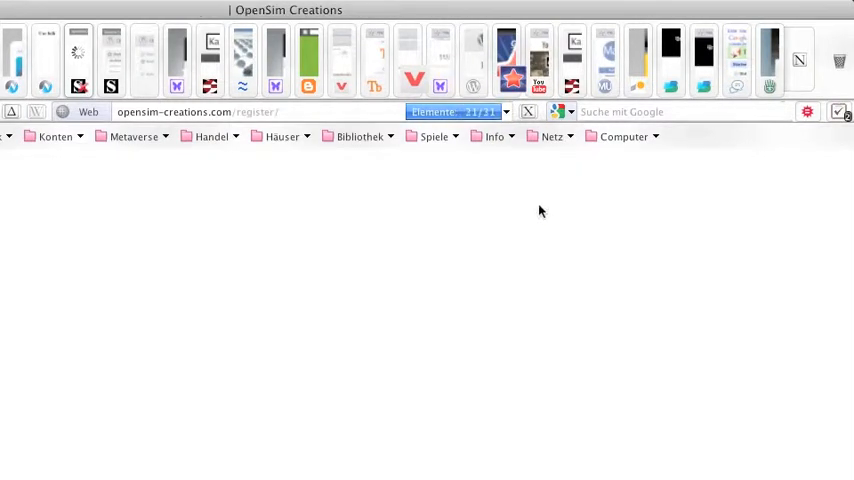
{"action": "left_click", "coordinate": [324, 256]}
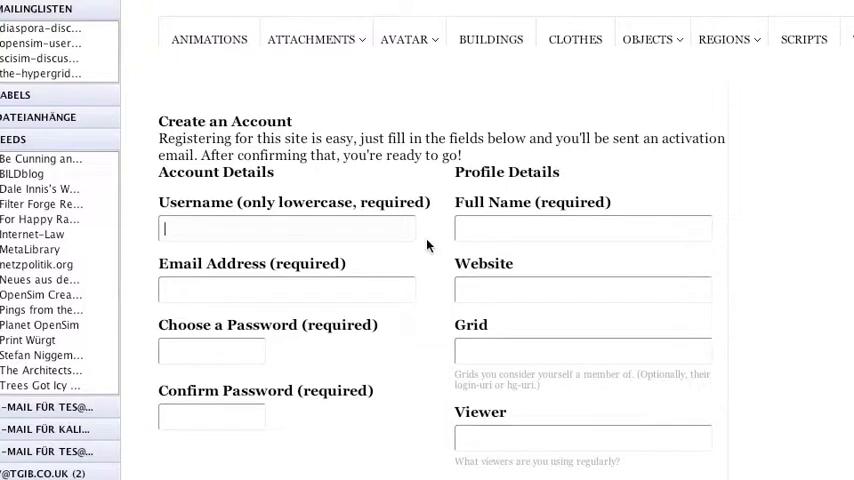
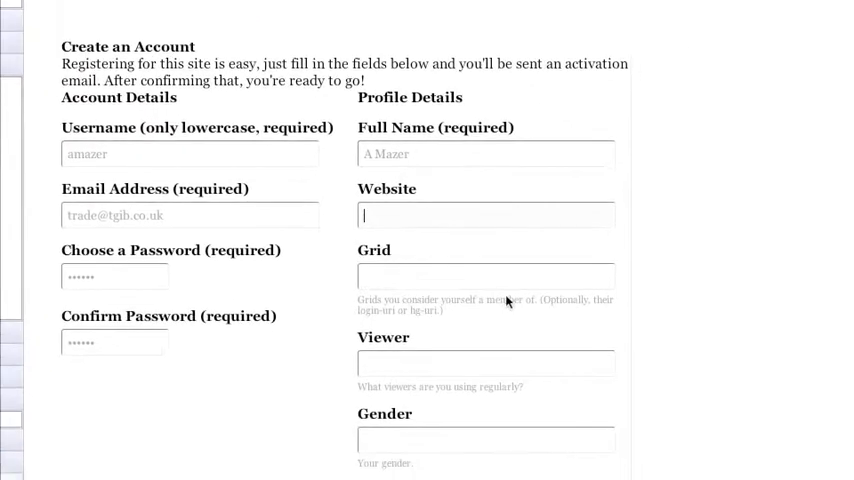
{"action": "scroll", "scroll_direction": "down", "scroll_amount": 3}
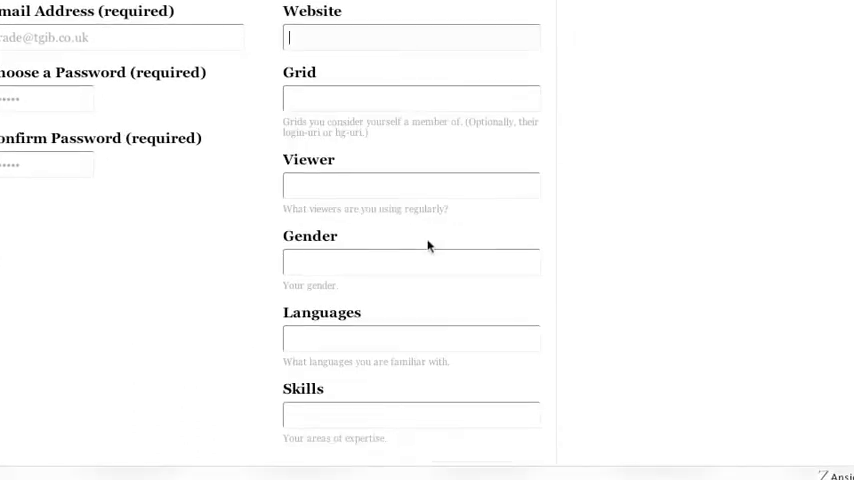
{"action": "scroll", "scroll_direction": "down", "scroll_amount": 3}
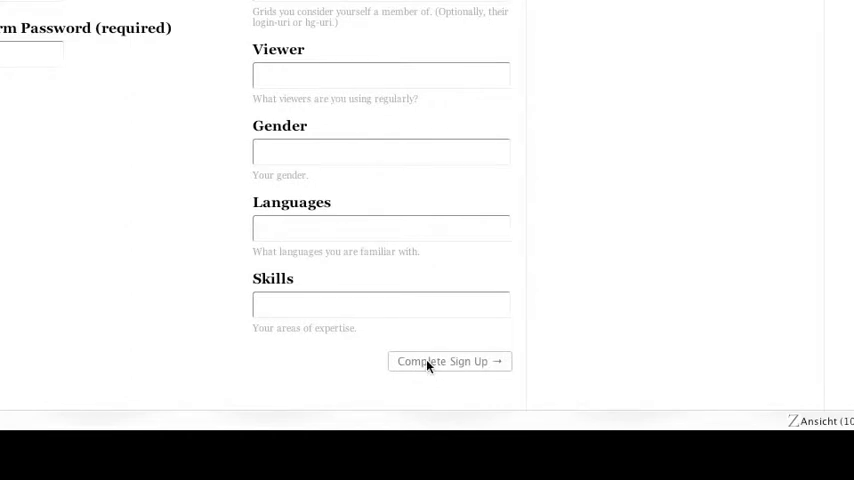
{"action": "left_click", "coordinate": [444, 360]}
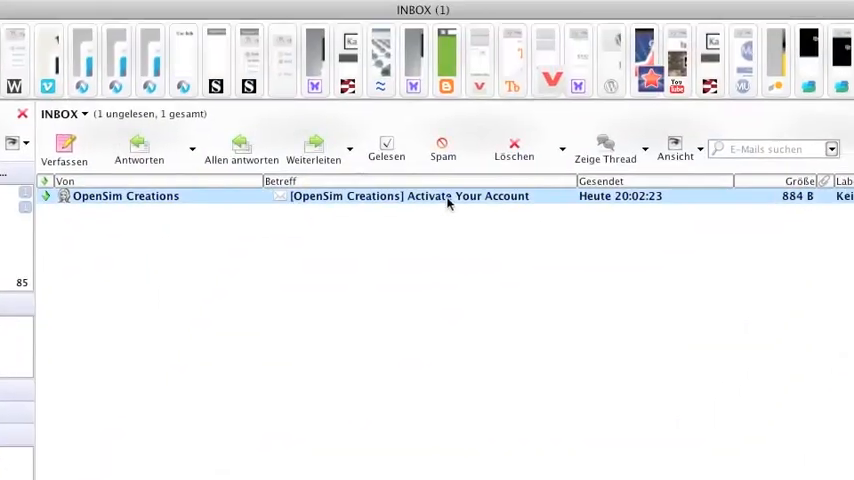
- Activate the account from the 'Activate Your Account' e-mail and begin logging in with the username
{"action": "double_click", "coordinate": [408, 196]}
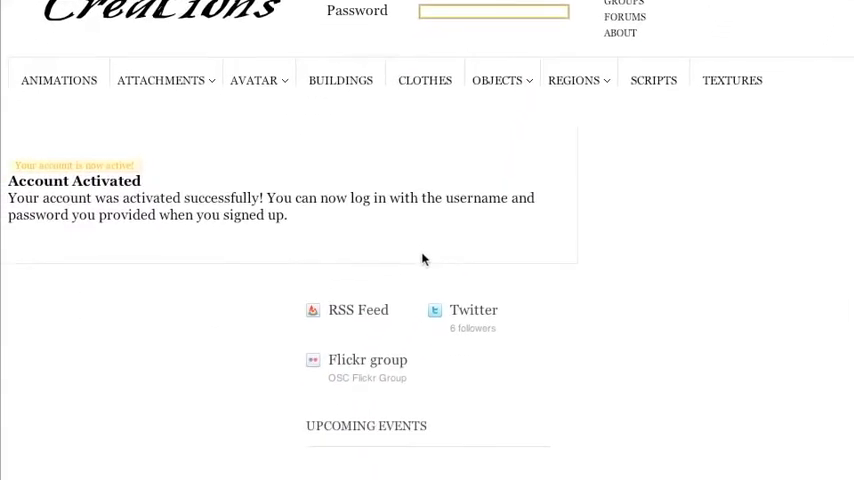
{"action": "scroll", "scroll_direction": "down", "scroll_amount": 3}
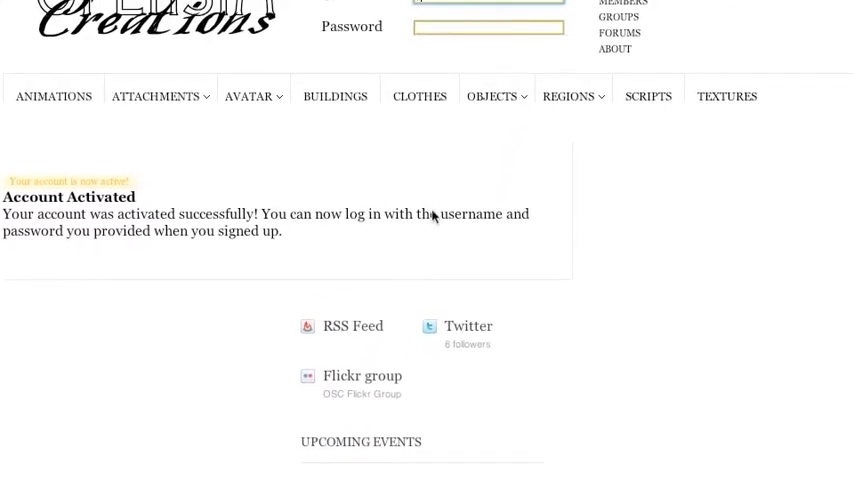
{"action": "type", "text": "ama"}
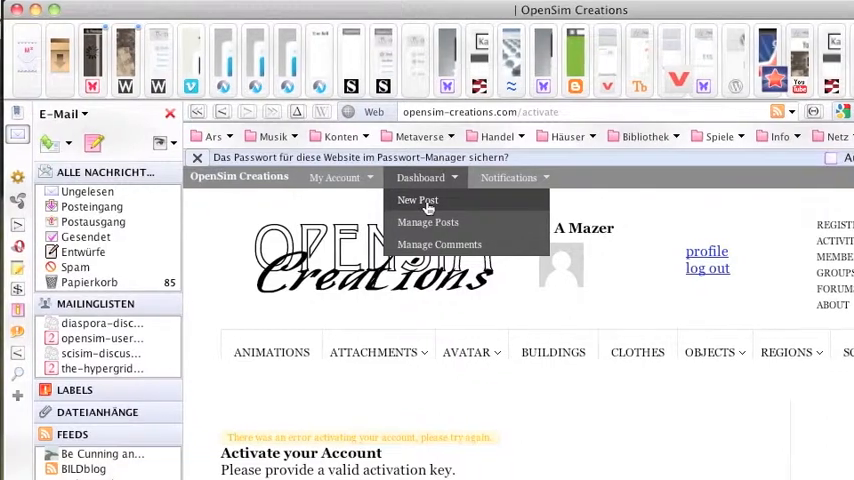
{"action": "mouse_move", "coordinate": [428, 222]}
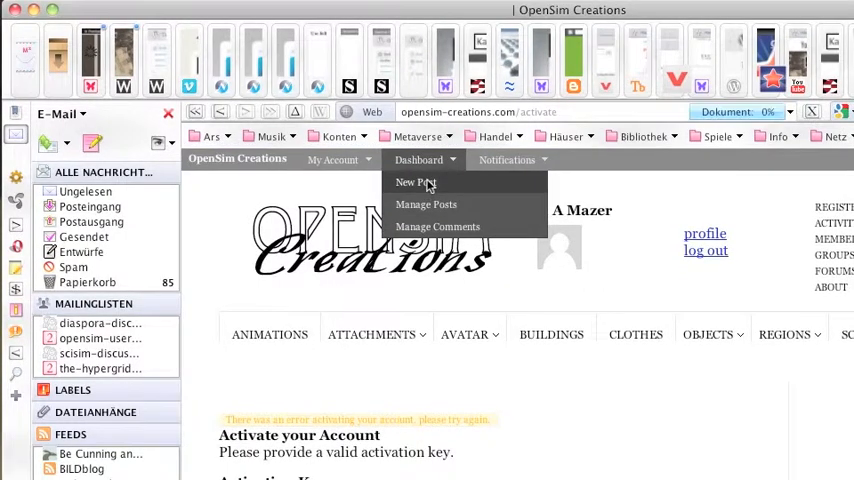
- Create a new post from the Dashboard and title it 'A Maze'
{"action": "left_click", "coordinate": [416, 182]}
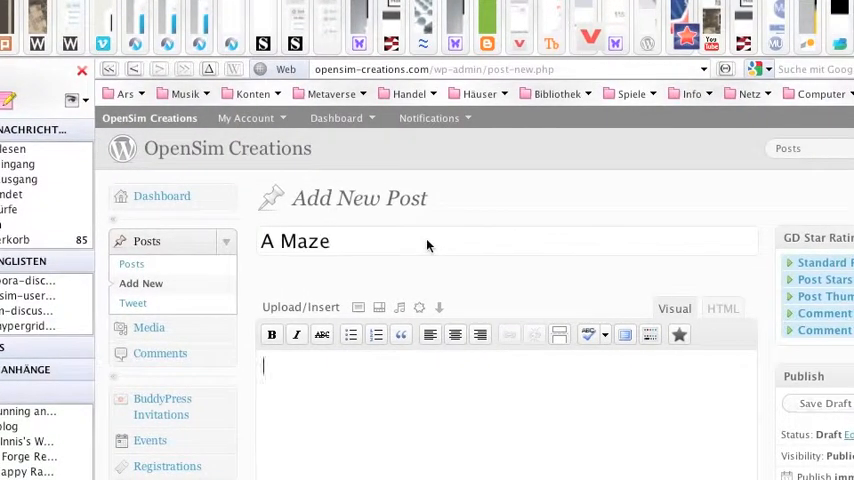
{"action": "scroll", "scroll_direction": "down", "scroll_amount": 3}
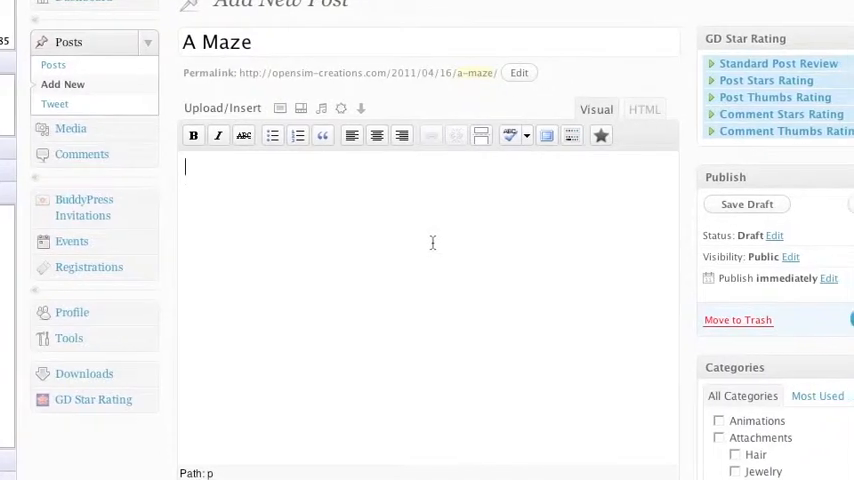
{"action": "scroll", "scroll_direction": "down", "scroll_amount": 3}
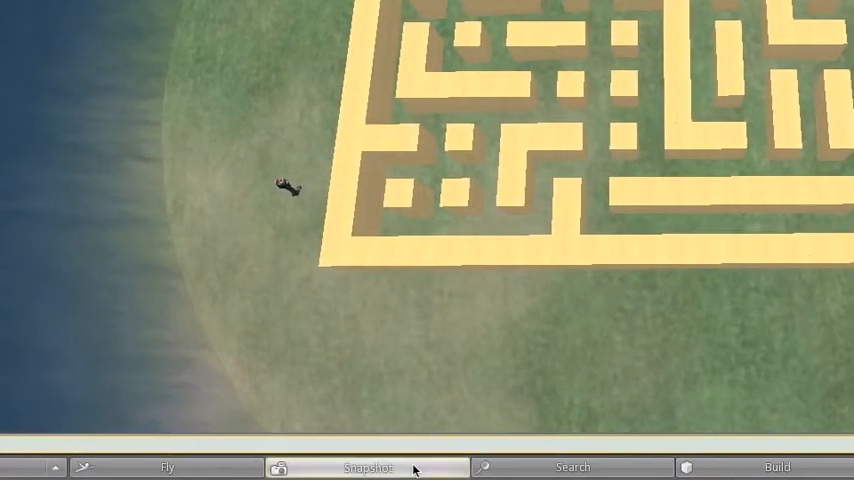
- Take a 512×512 snapshot of the maze set to save to the hard drive
{"action": "left_click", "coordinate": [360, 468]}
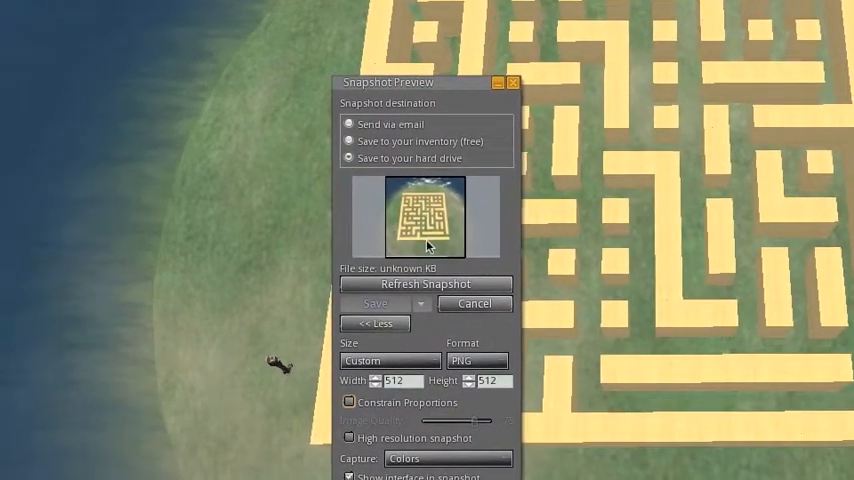
{"action": "left_click", "coordinate": [424, 284]}
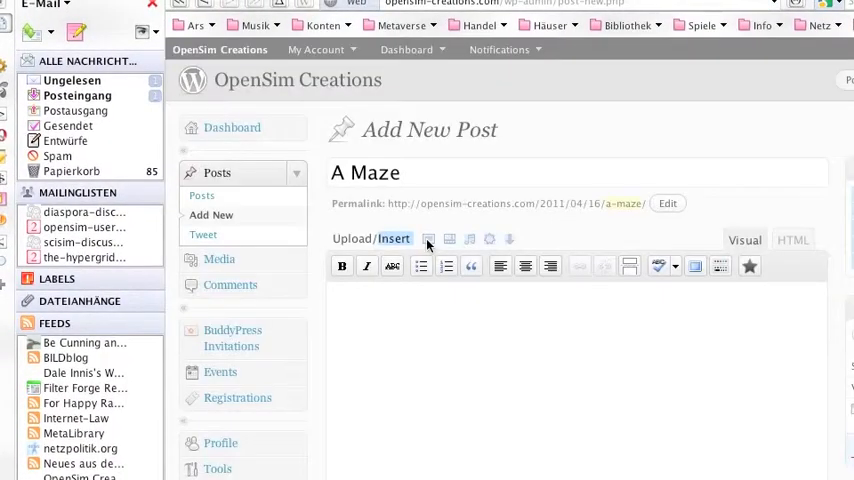
- Upload the maze snapshot 27_124.png through the post's media uploader
{"action": "left_click", "coordinate": [428, 240]}
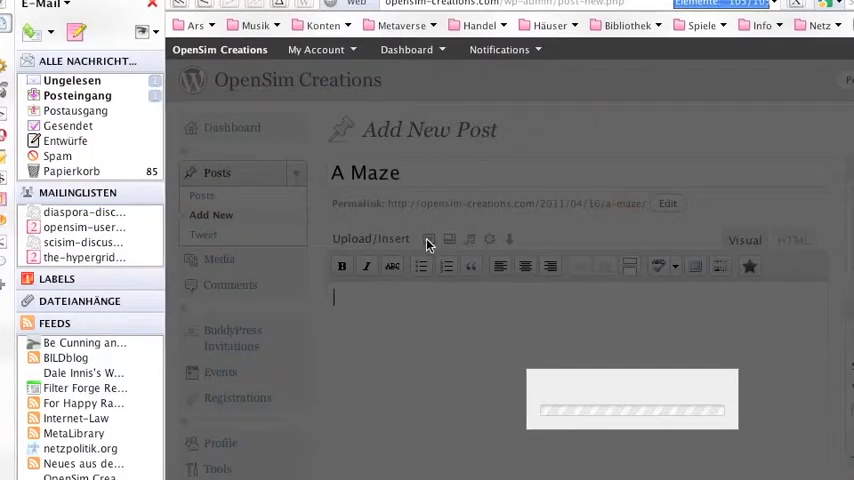
{"action": "left_click", "coordinate": [428, 240]}
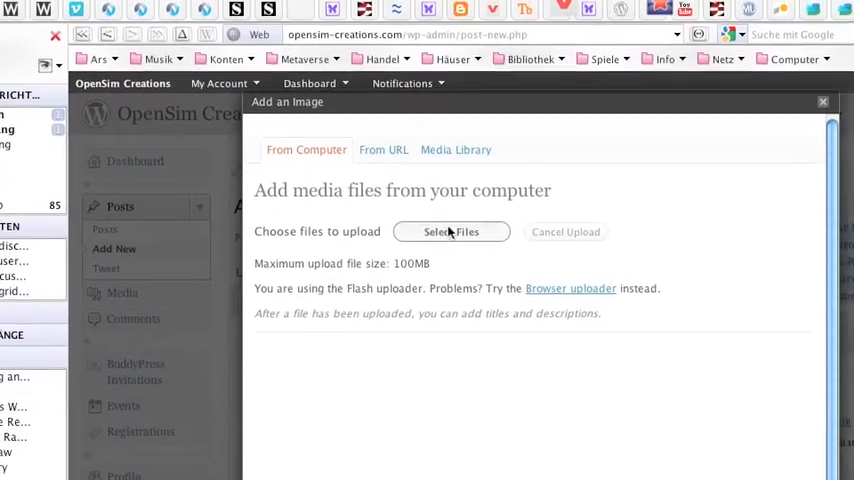
{"action": "left_click", "coordinate": [452, 232]}
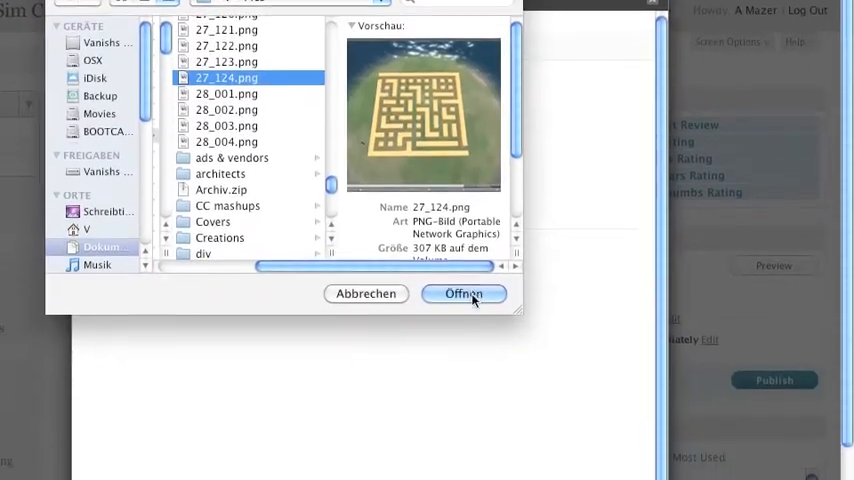
{"action": "left_click", "coordinate": [464, 292]}
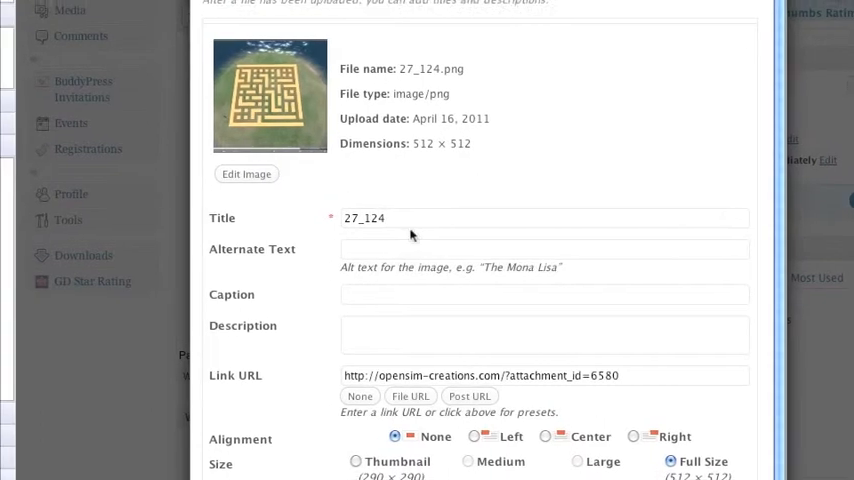
- Make the uploaded snapshot the featured image and insert it into the post body
{"action": "scroll", "scroll_direction": "down", "scroll_amount": 3}
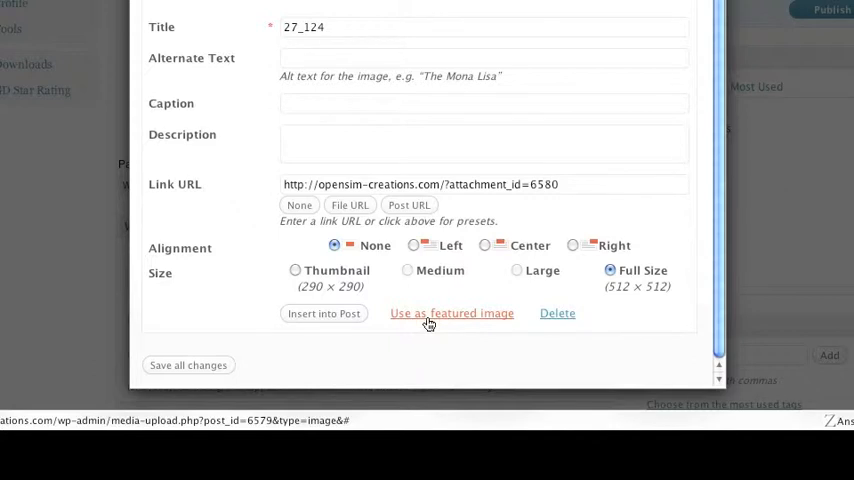
{"action": "left_click", "coordinate": [452, 312]}
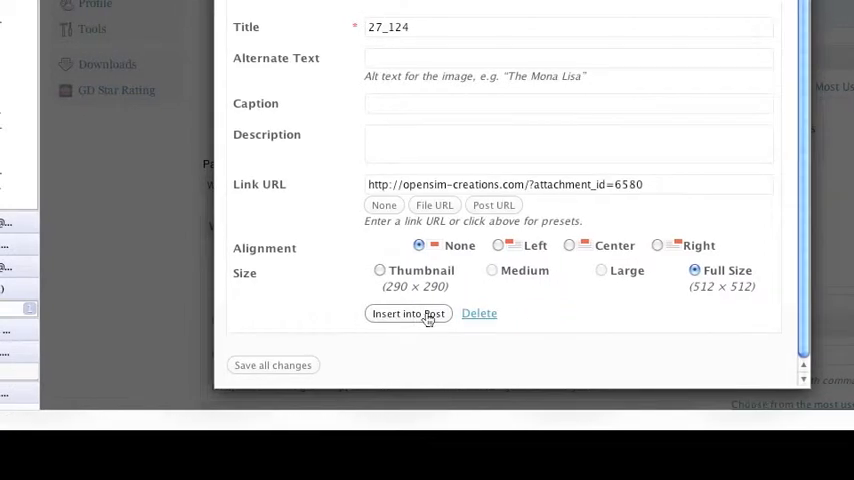
{"action": "left_click", "coordinate": [408, 312]}
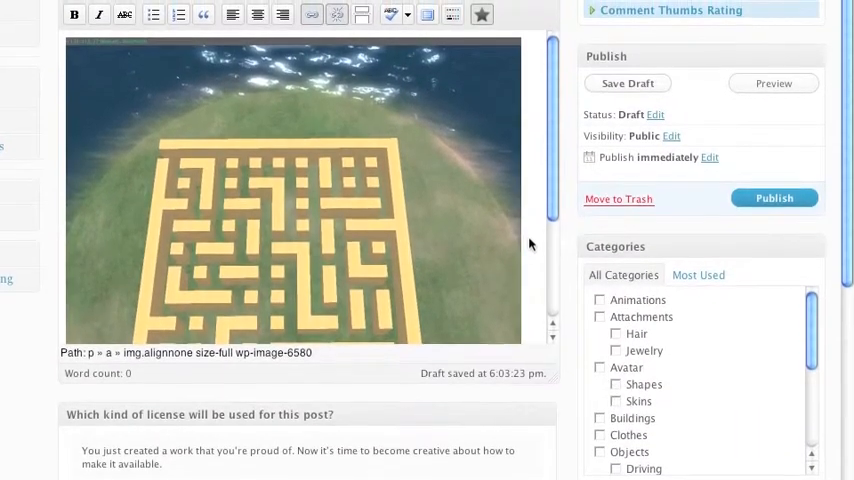
{"action": "scroll", "scroll_direction": "down", "scroll_amount": 3}
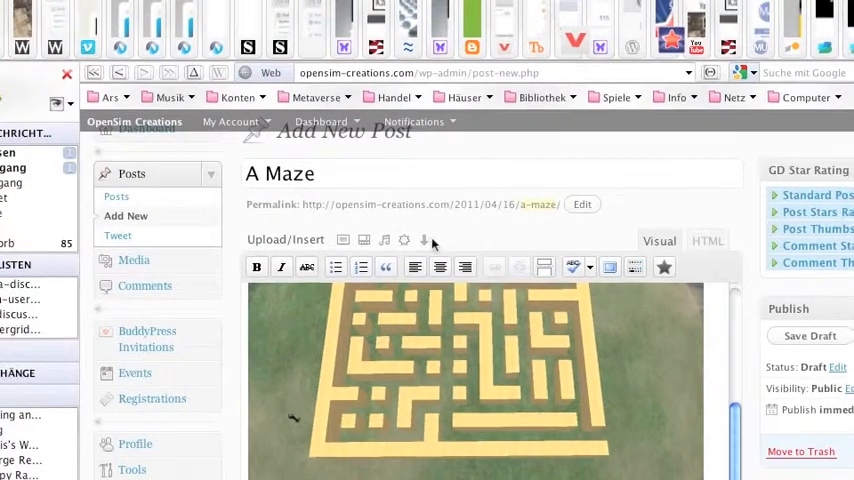
{"action": "mouse_move", "coordinate": [404, 240]}
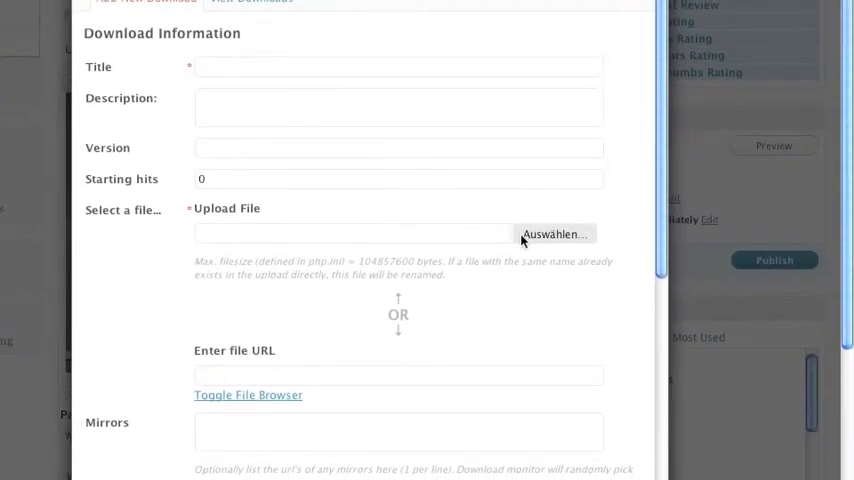
- Attach Backup/Builds/Maze.zip to a new download titled 'A Maze' and tag it Building
{"action": "left_click", "coordinate": [556, 232]}
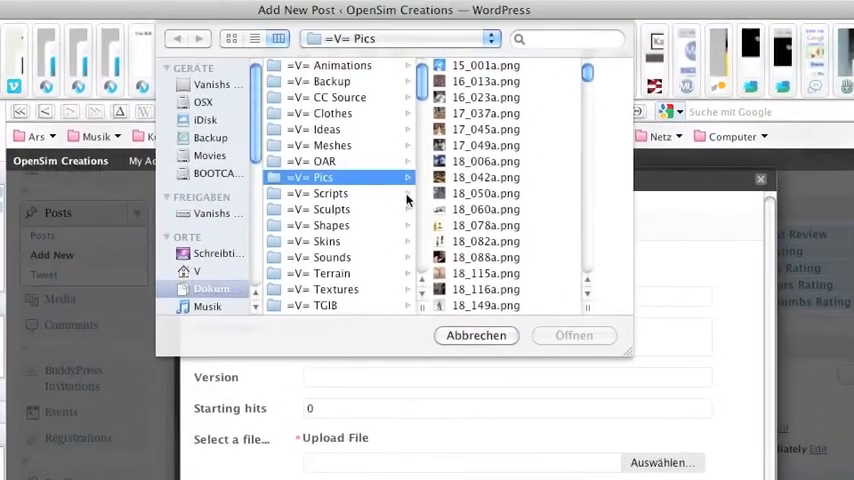
{"action": "left_click", "coordinate": [336, 80]}
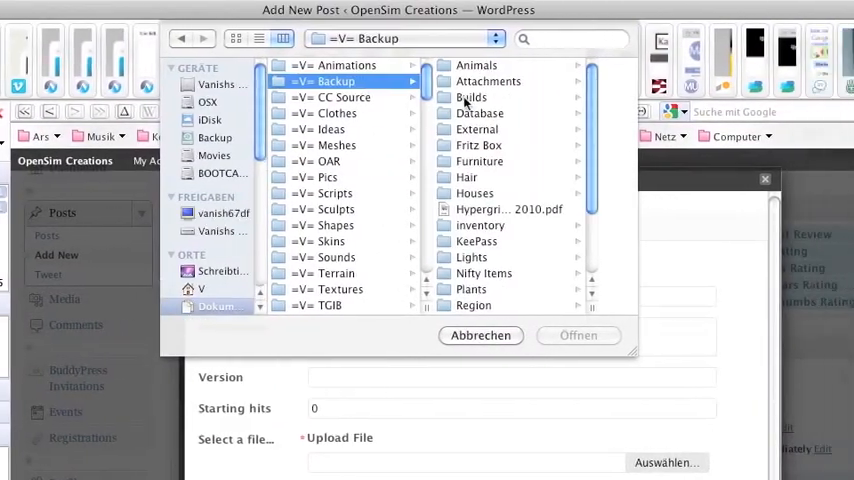
{"action": "double_click", "coordinate": [470, 96]}
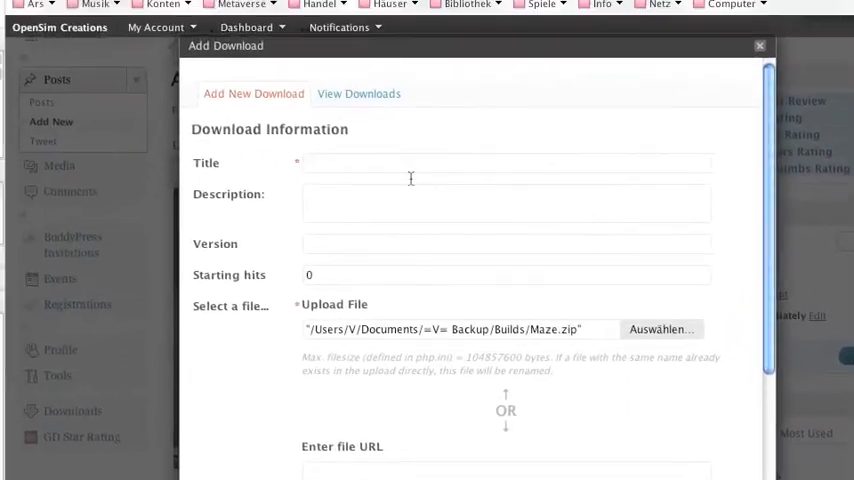
{"action": "type", "text": "A Maze"}
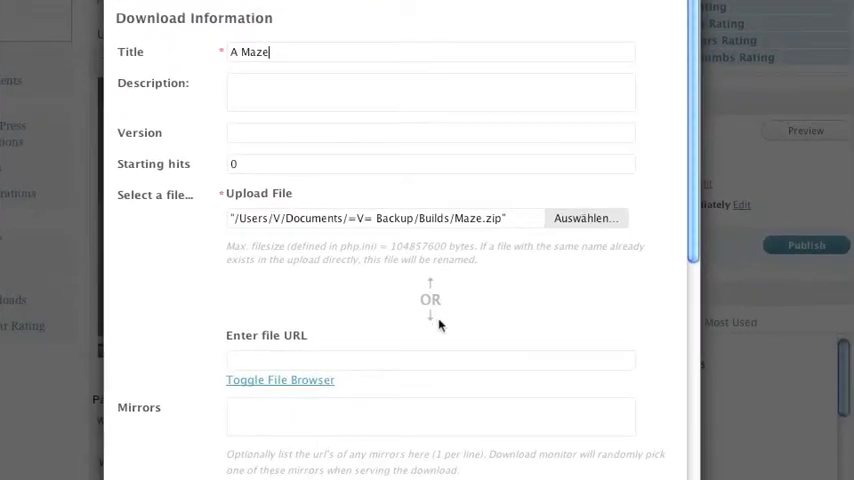
{"action": "scroll", "scroll_direction": "down", "scroll_amount": 3}
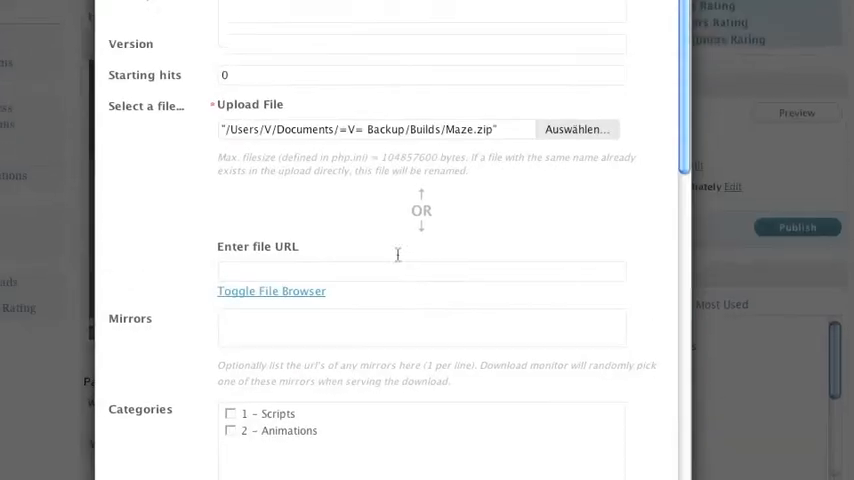
{"action": "scroll", "scroll_direction": "down", "scroll_amount": 3}
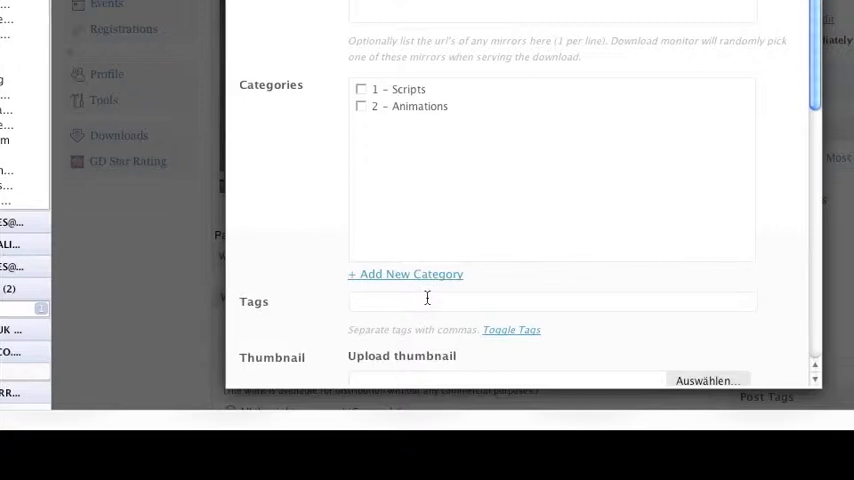
{"action": "type", "text": "Buil"}
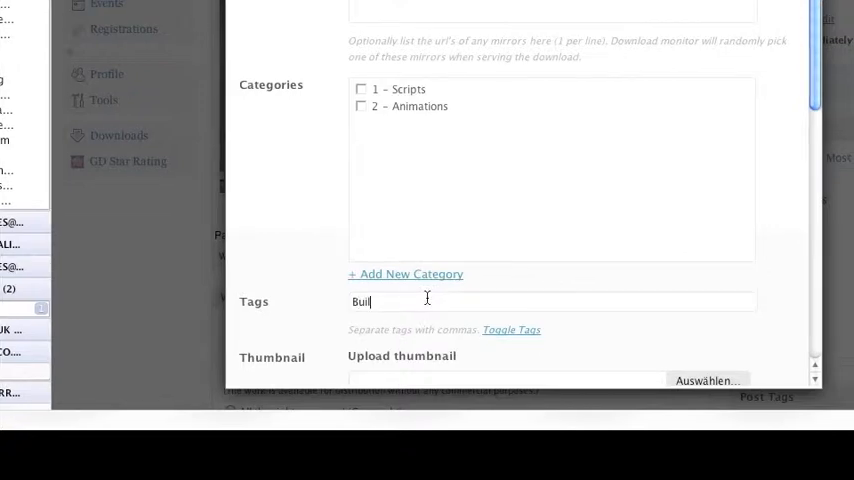
{"action": "type", "text": "ding"}
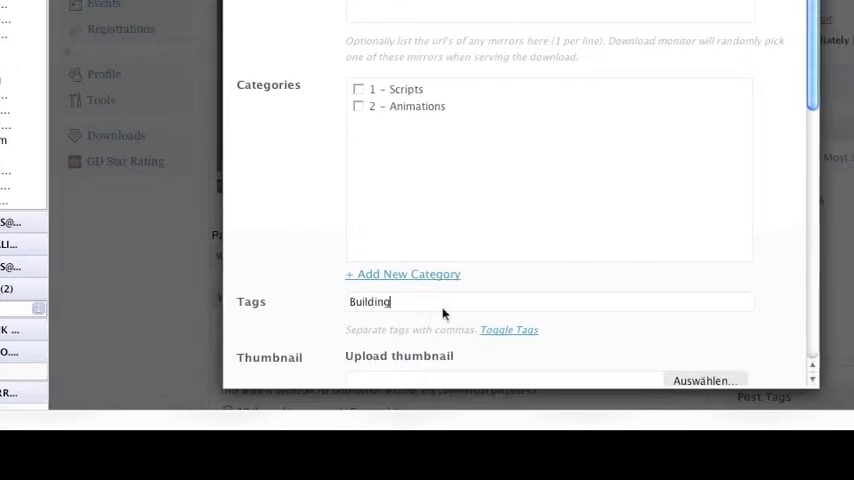
- Add a new 'Building' download category, assign it, and save the Maze.zip download
{"action": "left_click", "coordinate": [402, 272]}
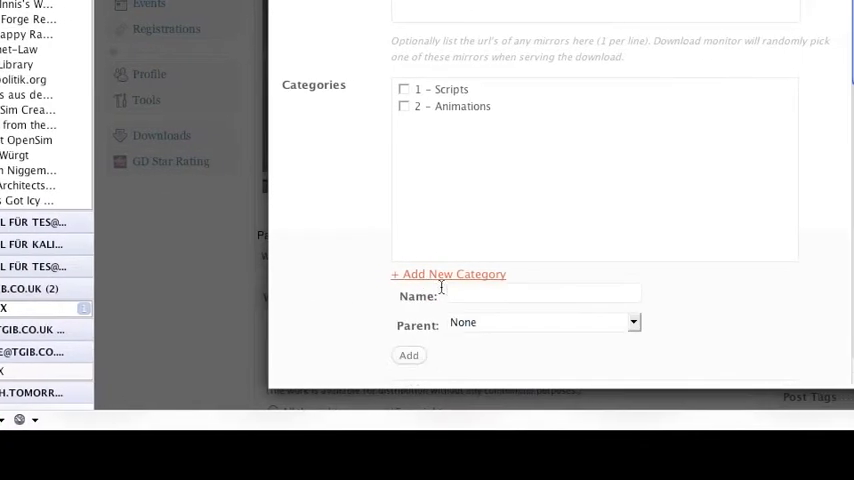
{"action": "type", "text": "Building"}
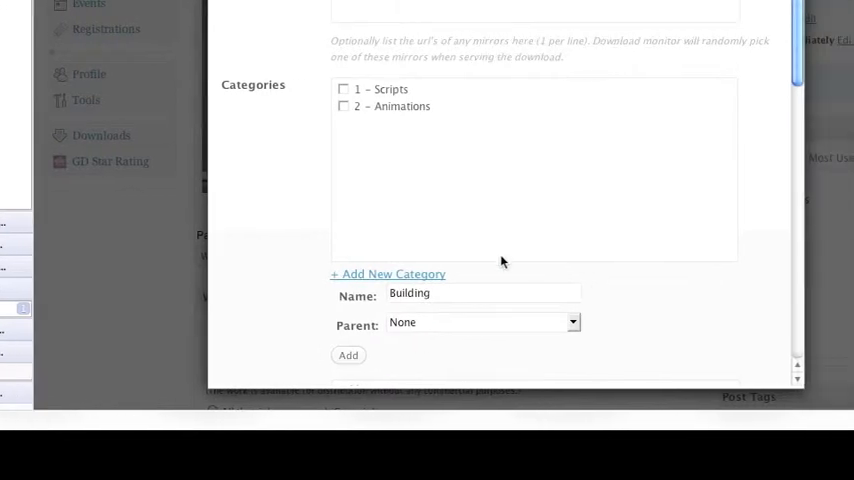
{"action": "left_click", "coordinate": [348, 356]}
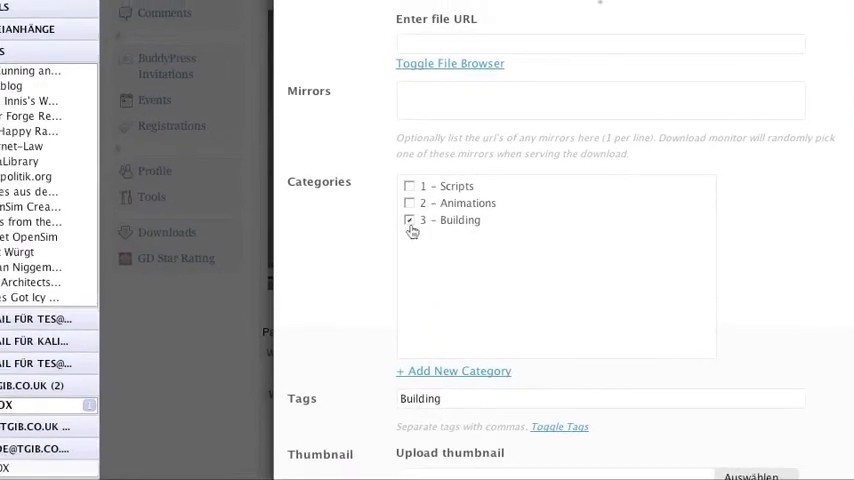
{"action": "scroll", "scroll_direction": "down", "scroll_amount": 3}
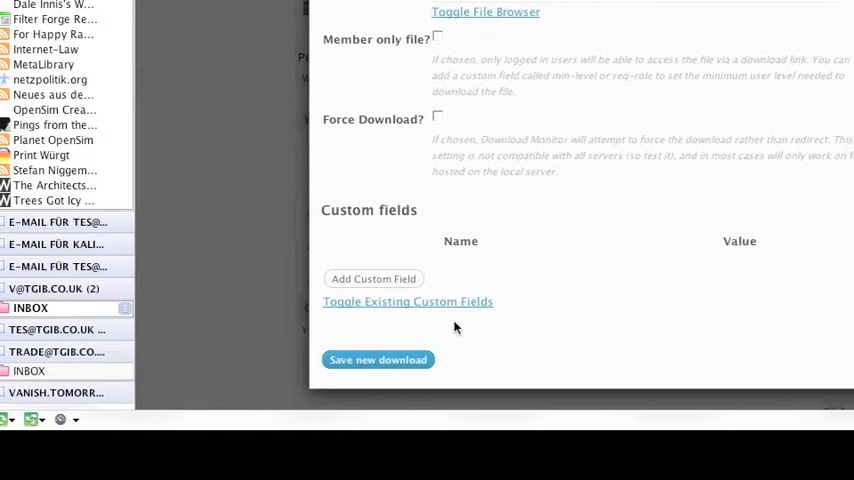
{"action": "left_click", "coordinate": [378, 360]}
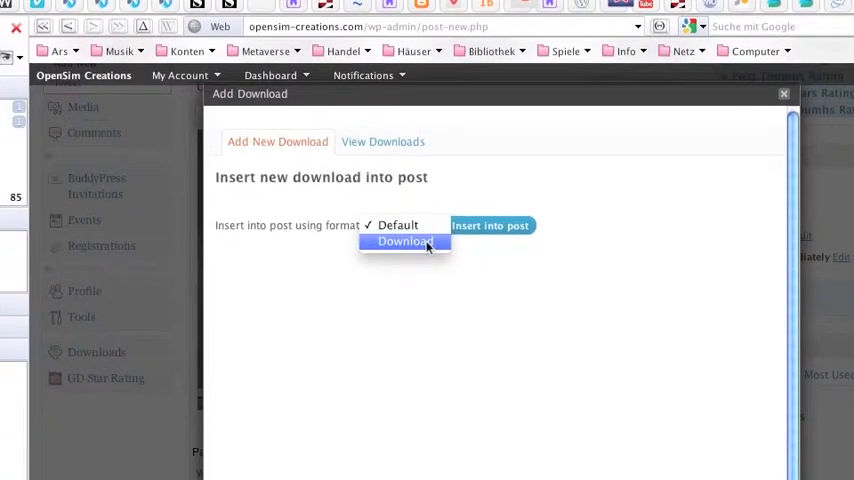
- Insert the download in Download format and write 'My amazing maze, made by myself!!' beneath it
{"action": "left_click", "coordinate": [490, 224]}
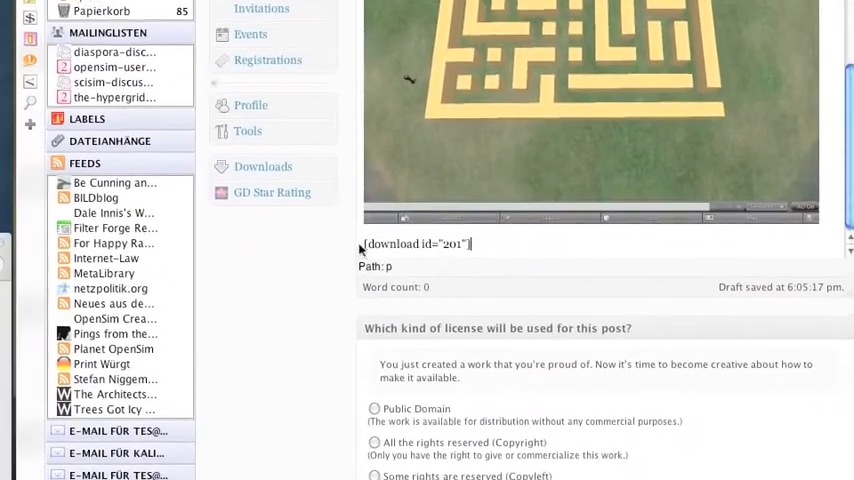
{"action": "scroll", "scroll_direction": "down", "scroll_amount": 3}
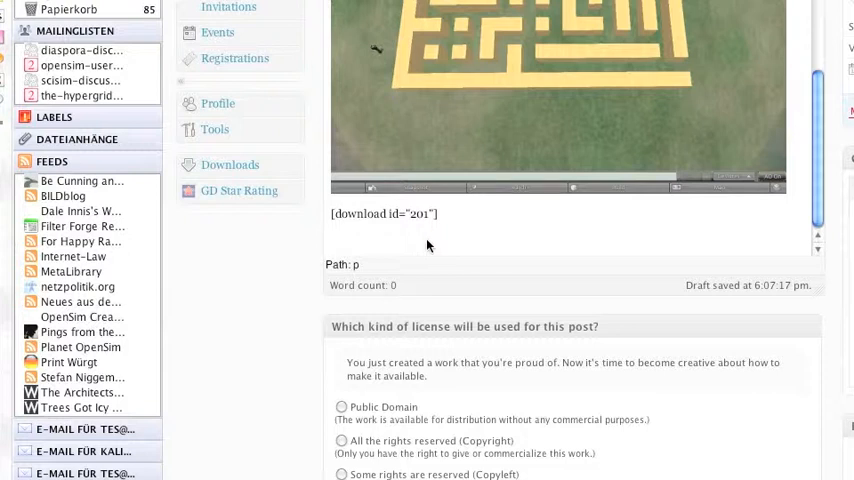
{"action": "type", "text": "My amazing maze mil"}
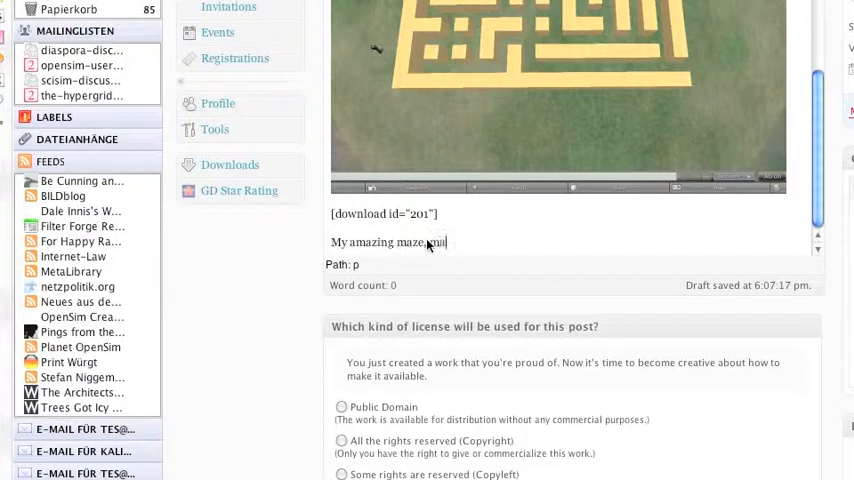
{"action": "type", "text": "made by myself!"}
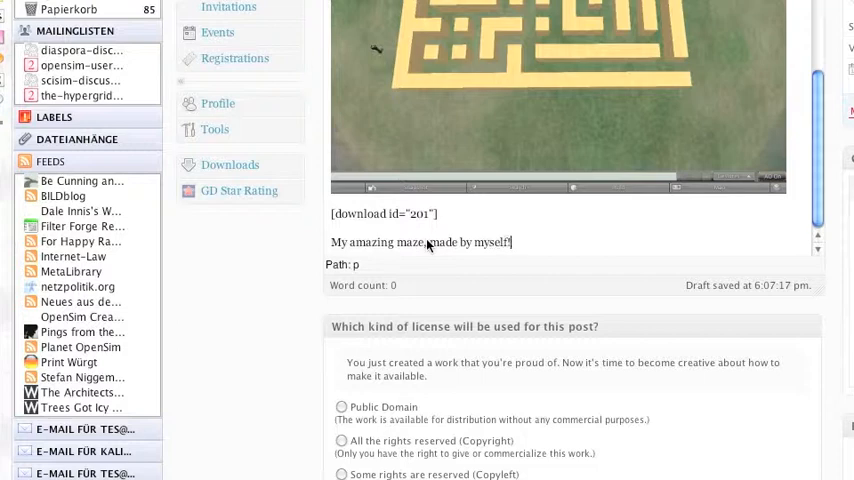
- License the post as 'Some rights are reserved (Copyleft)'
{"action": "scroll", "scroll_direction": "down", "scroll_amount": 3}
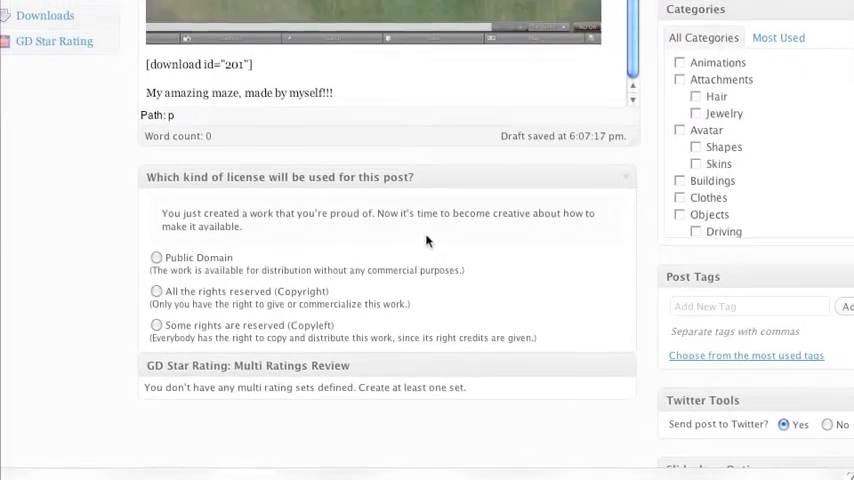
{"action": "scroll", "scroll_direction": "down", "scroll_amount": 3}
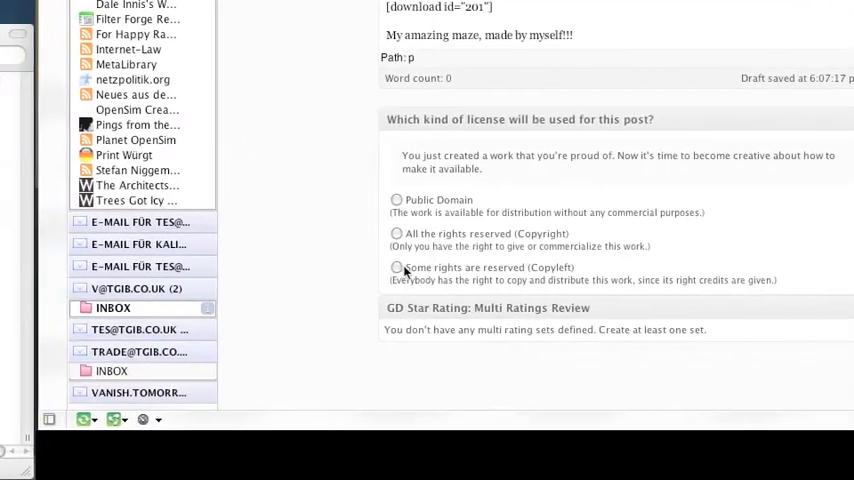
{"action": "left_click", "coordinate": [396, 268]}
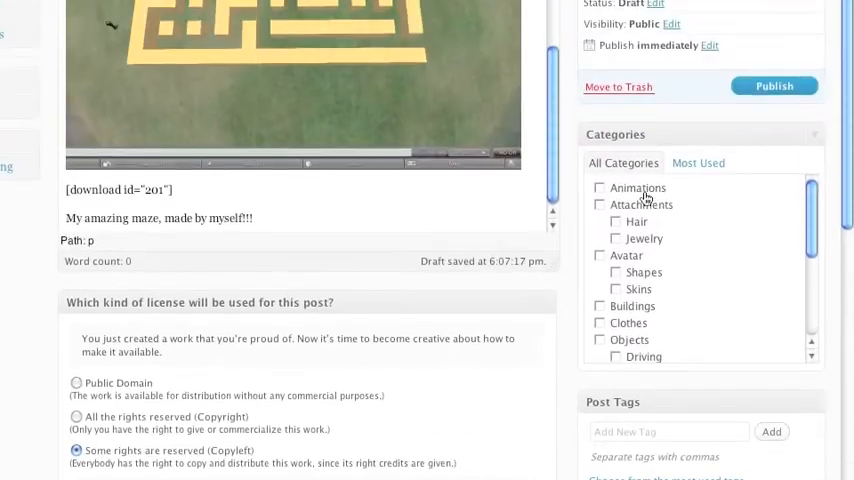
- File the post under the Buildings category
{"action": "scroll", "scroll_direction": "up", "scroll_amount": 3}
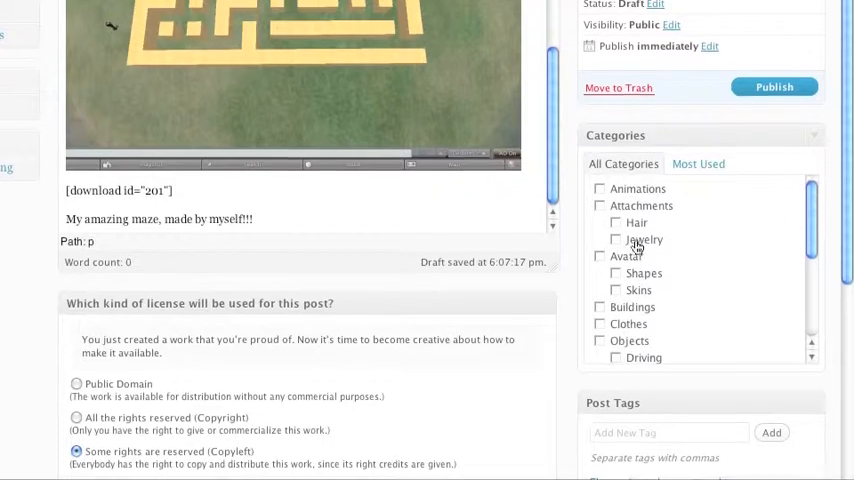
{"action": "scroll", "scroll_direction": "down", "scroll_amount": 3}
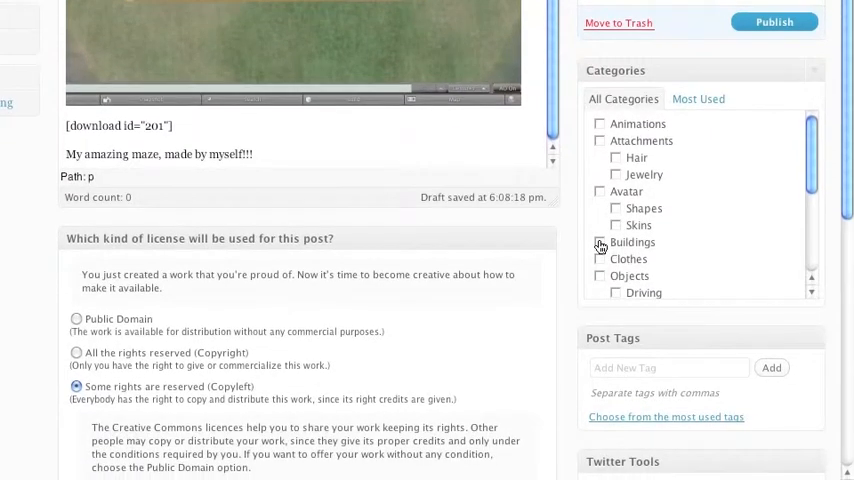
{"action": "left_click", "coordinate": [600, 240]}
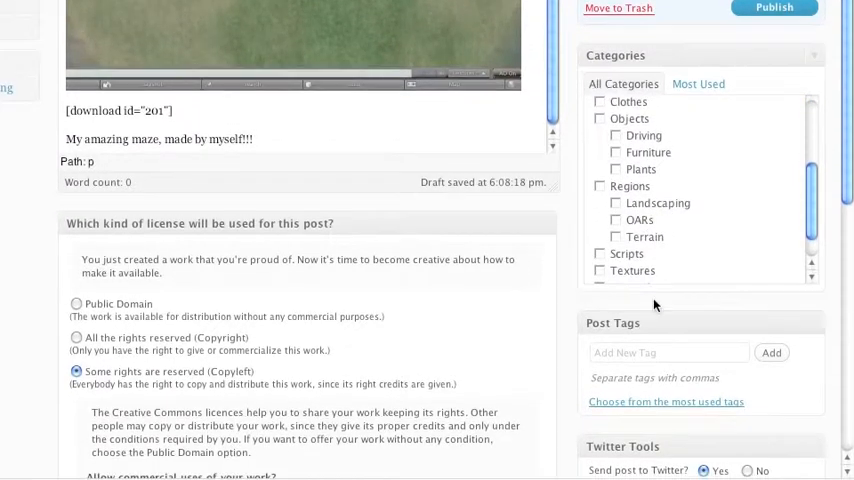
{"action": "scroll", "scroll_direction": "down", "scroll_amount": 3}
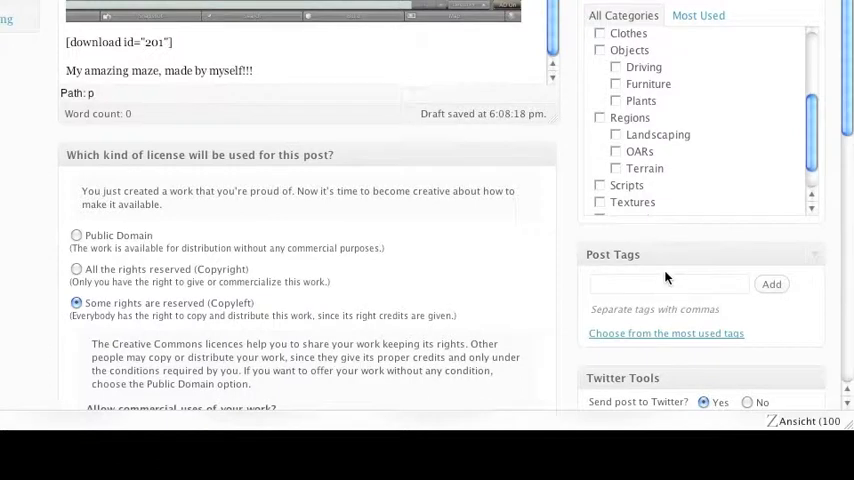
{"action": "scroll", "scroll_direction": "down", "scroll_amount": 3}
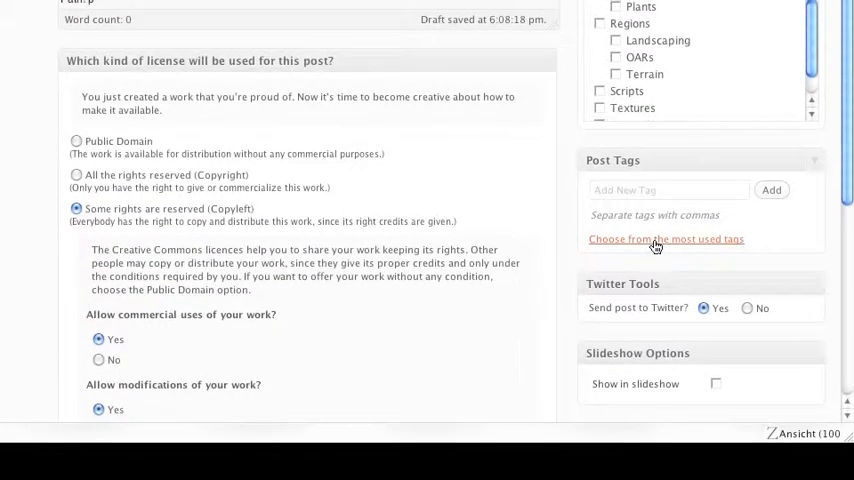
- Tag the post from the most-used tag cloud (Freebies etc.) and add a typed 'maze' tag
{"action": "left_click", "coordinate": [664, 238]}
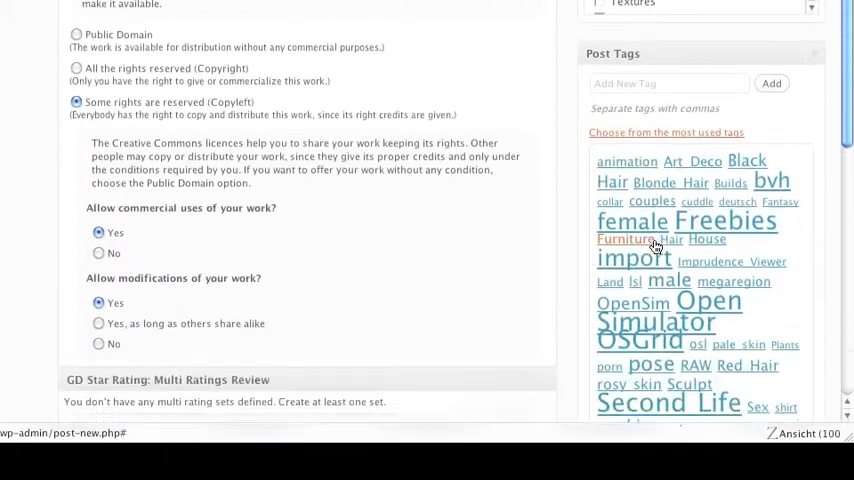
{"action": "scroll", "scroll_direction": "down", "scroll_amount": 3}
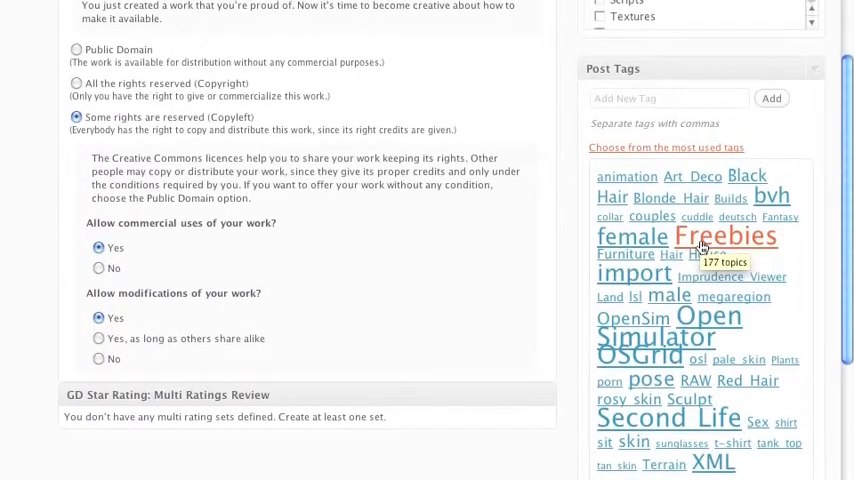
{"action": "left_click", "coordinate": [724, 234]}
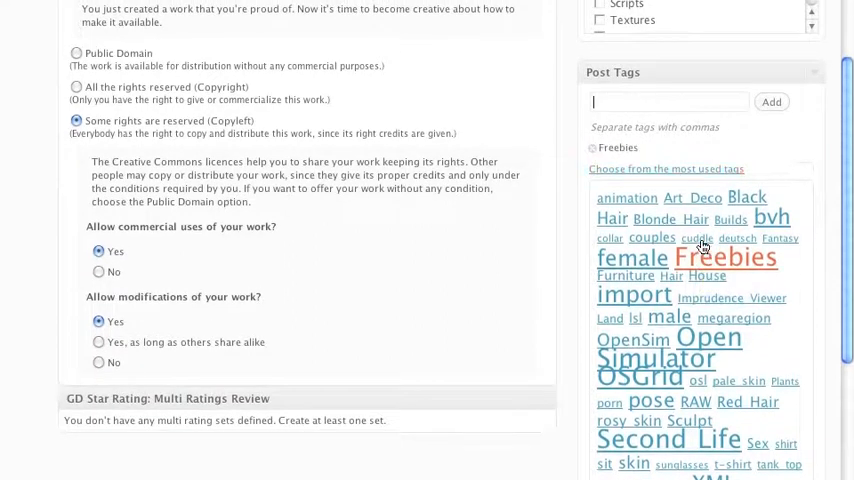
{"action": "scroll", "scroll_direction": "down", "scroll_amount": 3}
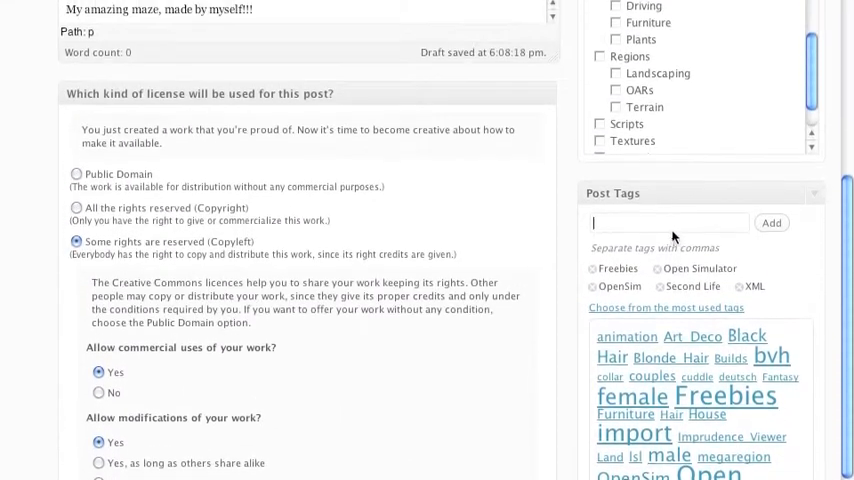
{"action": "type", "text": "maze"}
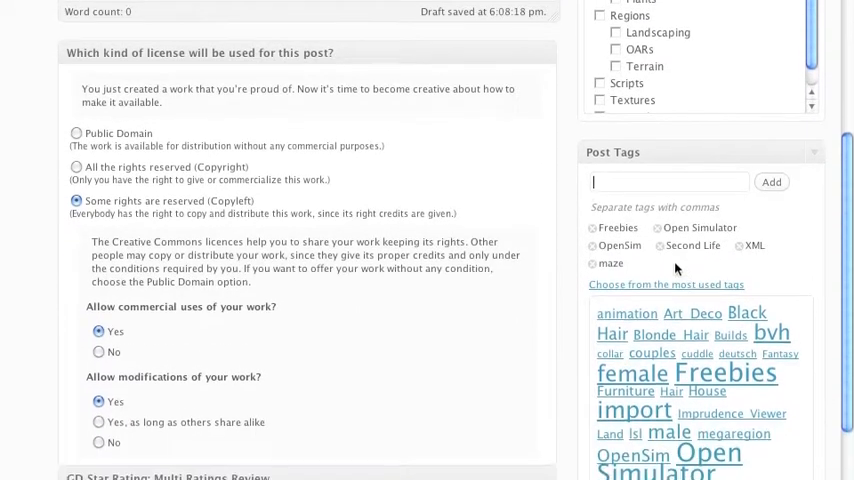
{"action": "scroll", "scroll_direction": "down", "scroll_amount": 3}
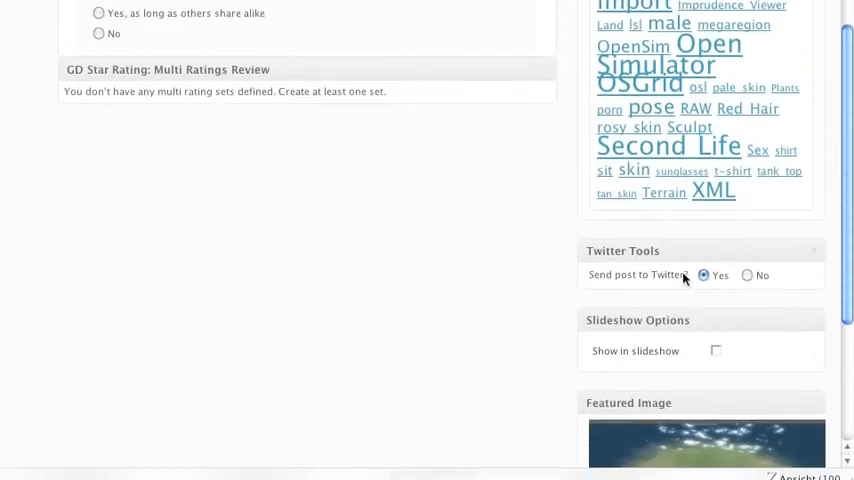
{"action": "scroll", "scroll_direction": "down", "scroll_amount": 3}
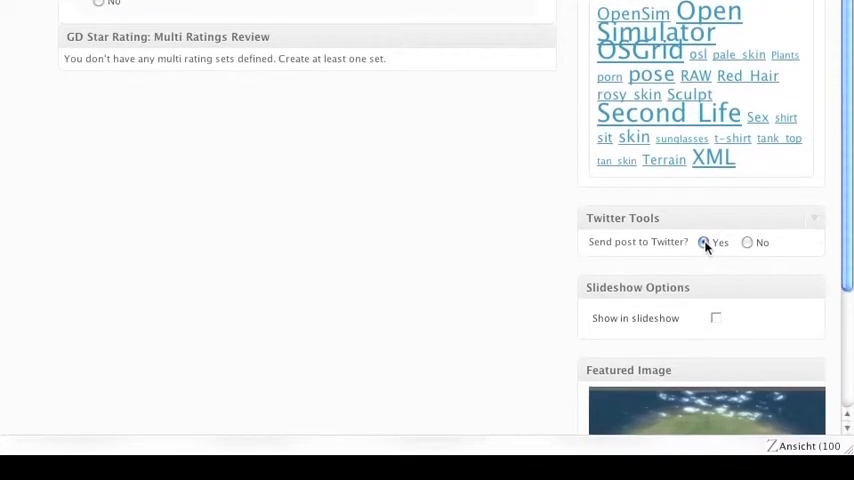
{"action": "scroll", "scroll_direction": "down", "scroll_amount": 3}
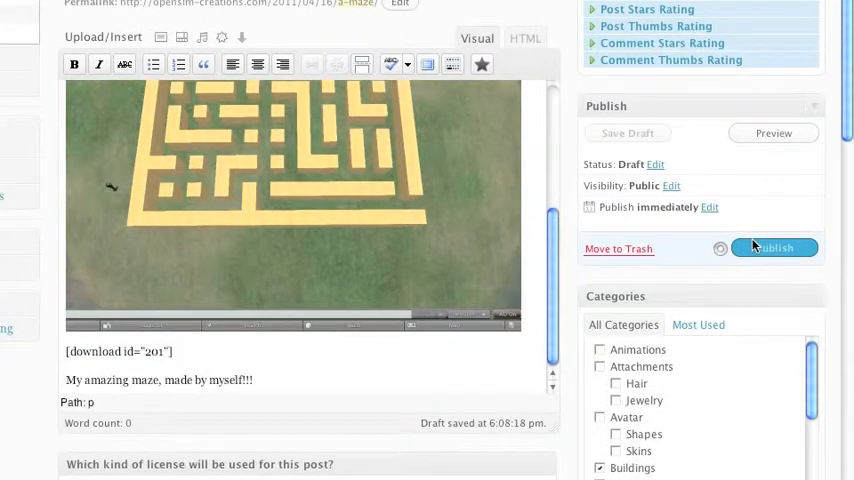
- Publish the A Maze post and browse the homepage slideshow to see it listed
{"action": "left_click", "coordinate": [772, 248]}
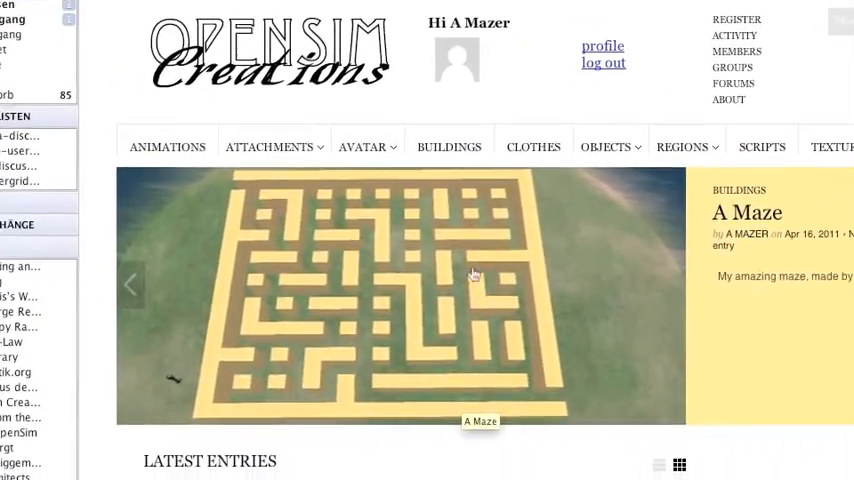
{"action": "scroll", "scroll_direction": "down", "scroll_amount": 3}
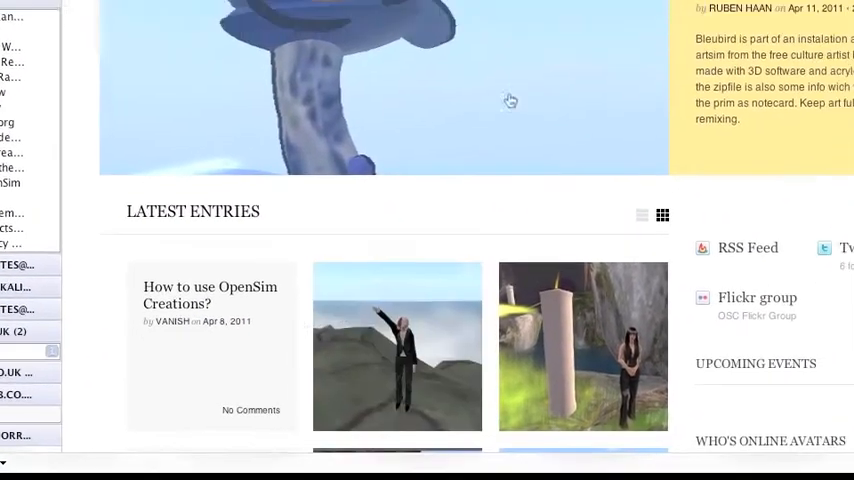
{"action": "scroll", "scroll_direction": "up", "scroll_amount": 3}
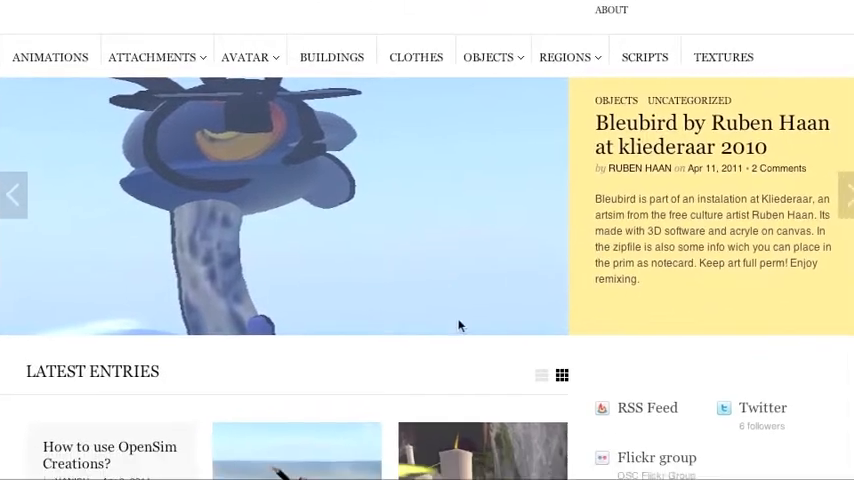
{"action": "scroll", "scroll_direction": "down", "scroll_amount": 3}
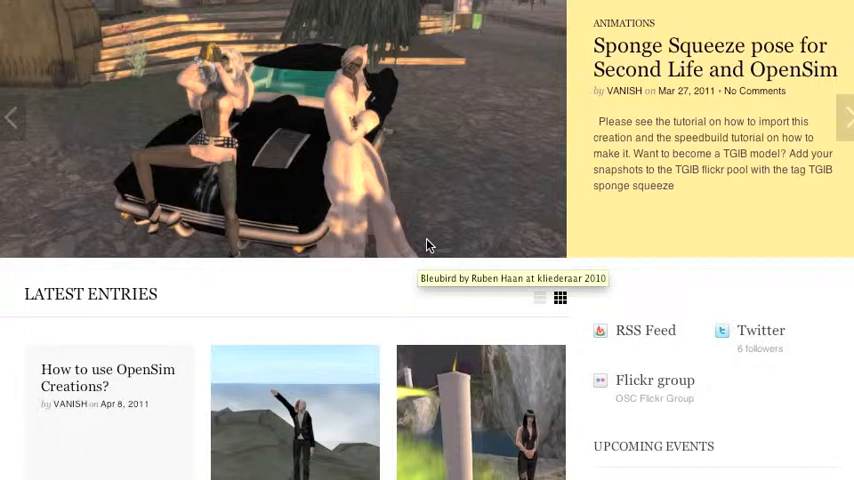
{"action": "left_click", "coordinate": [844, 116]}
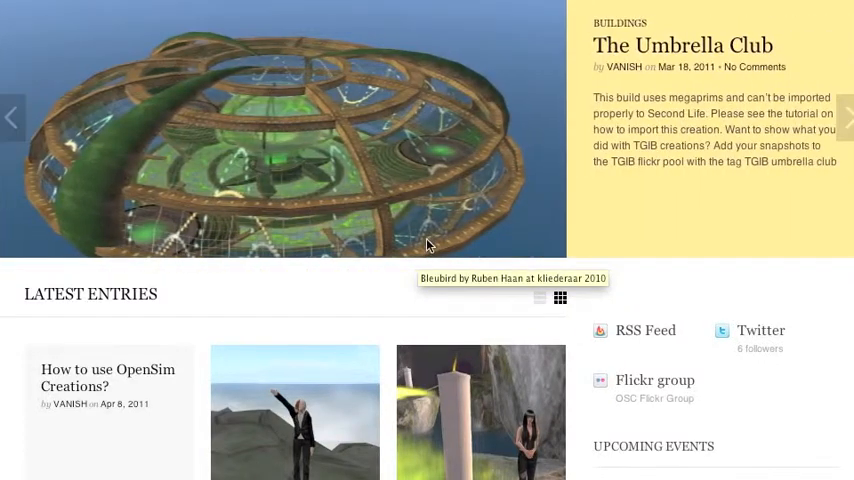